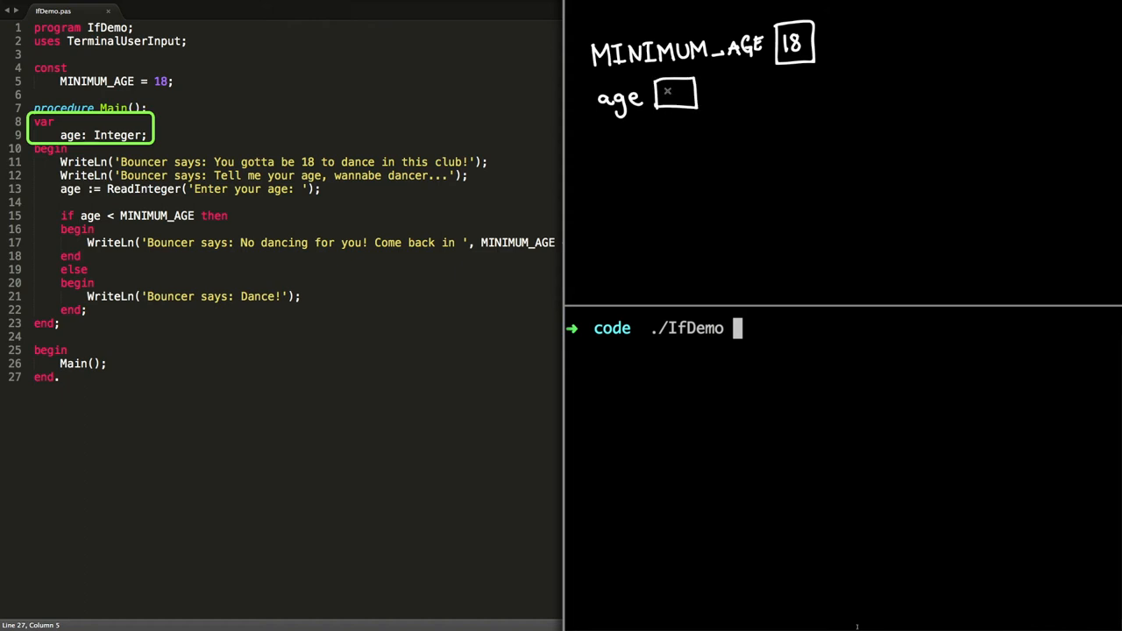
# Run ./IfDemo in the terminal and submit an age of 15
pyautogui.press('Return')
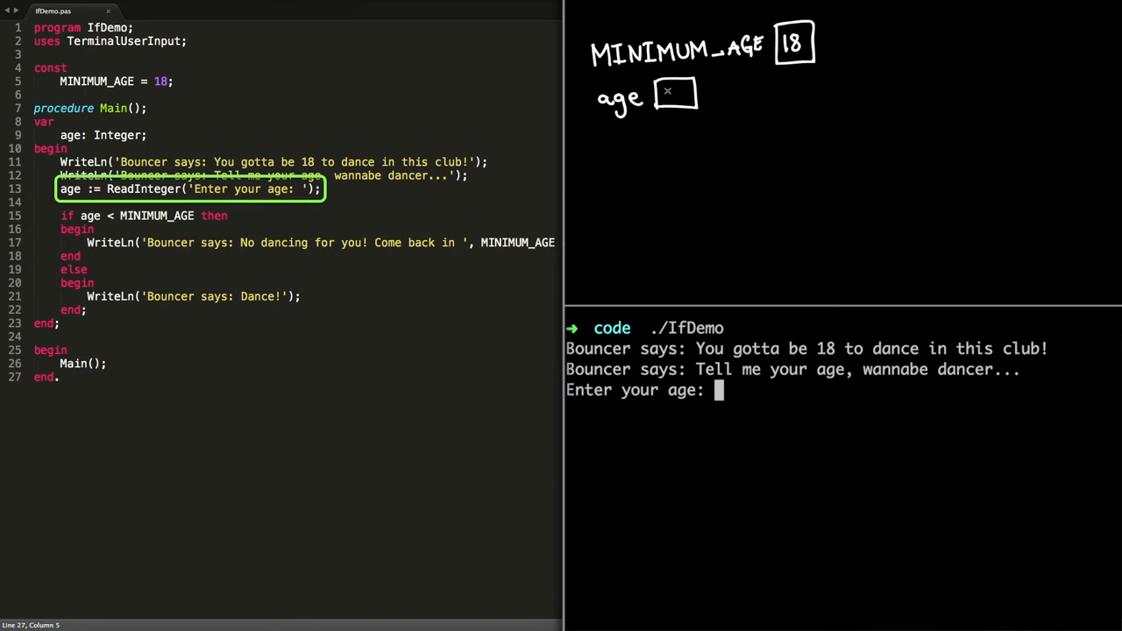
pyautogui.write('15')
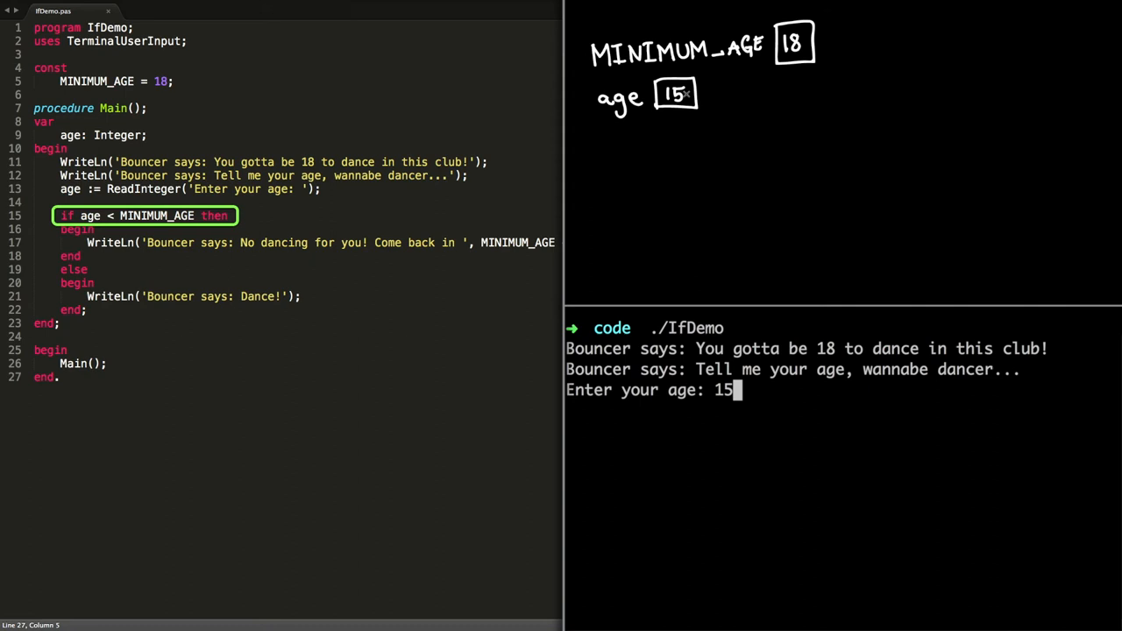
pyautogui.press('Return')
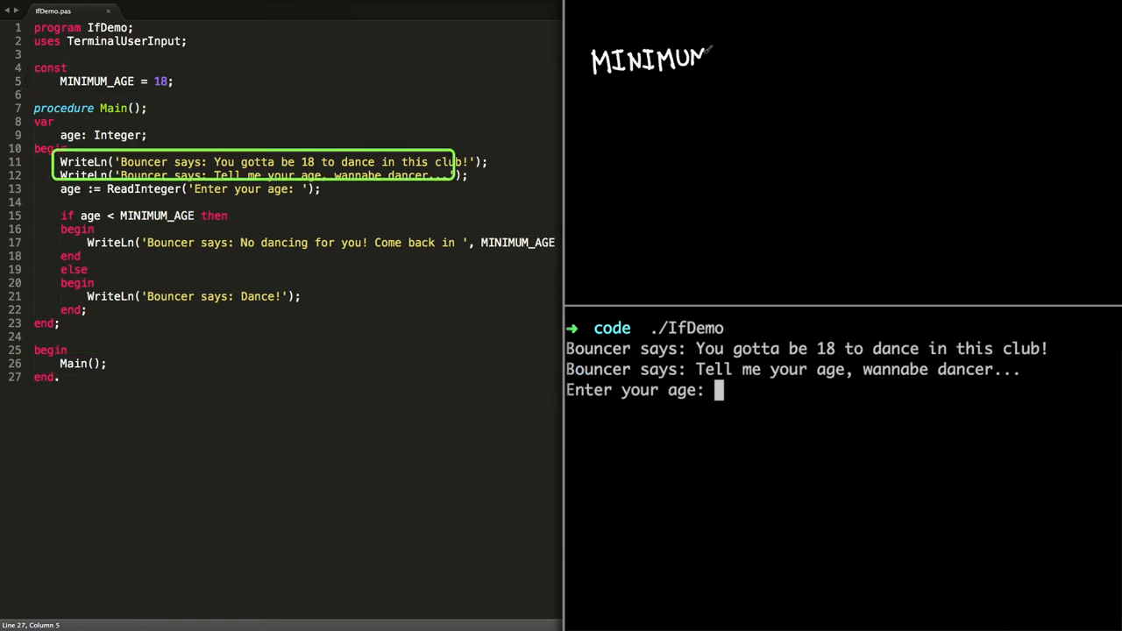
# Enter age 19 so IfDemo prints "Bouncer says: Dance!"
pyautogui.write('19')
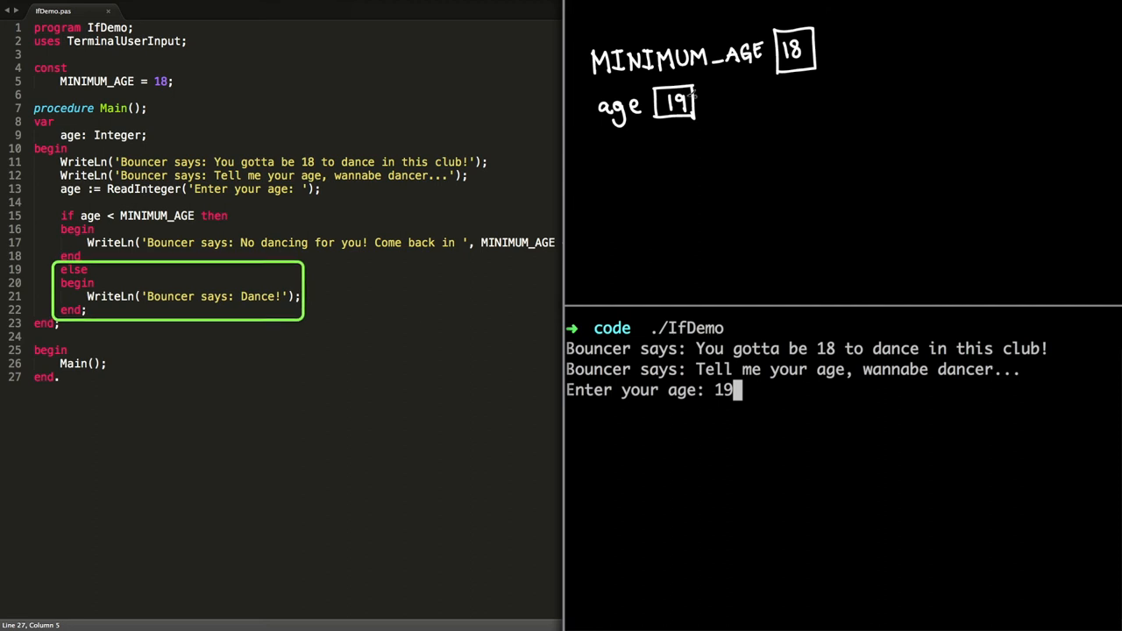
pyautogui.press('Return')
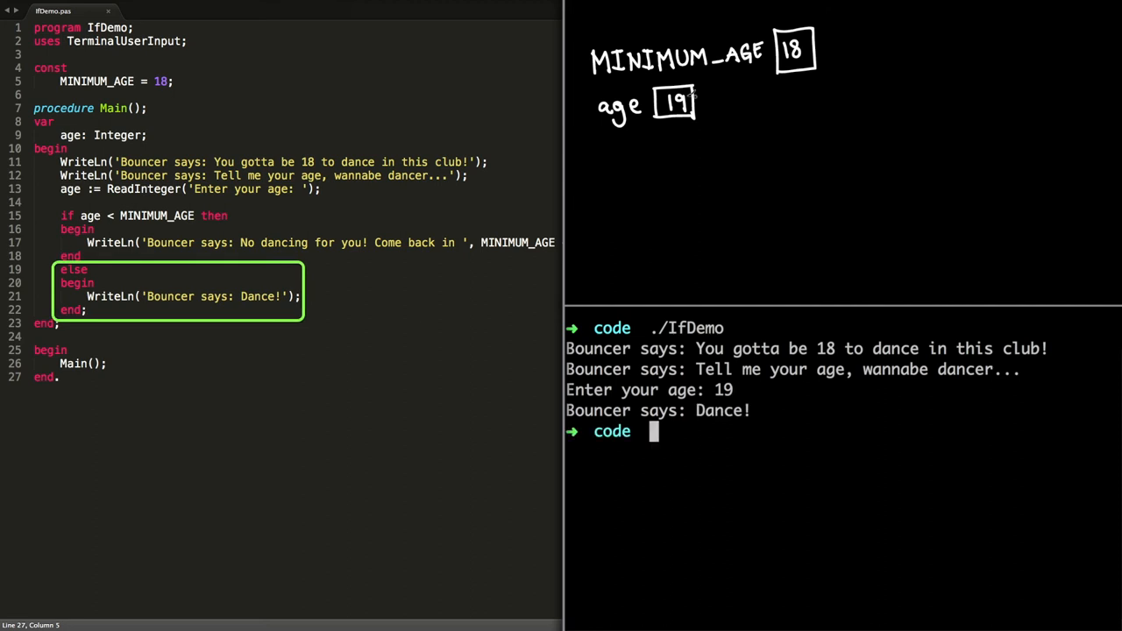